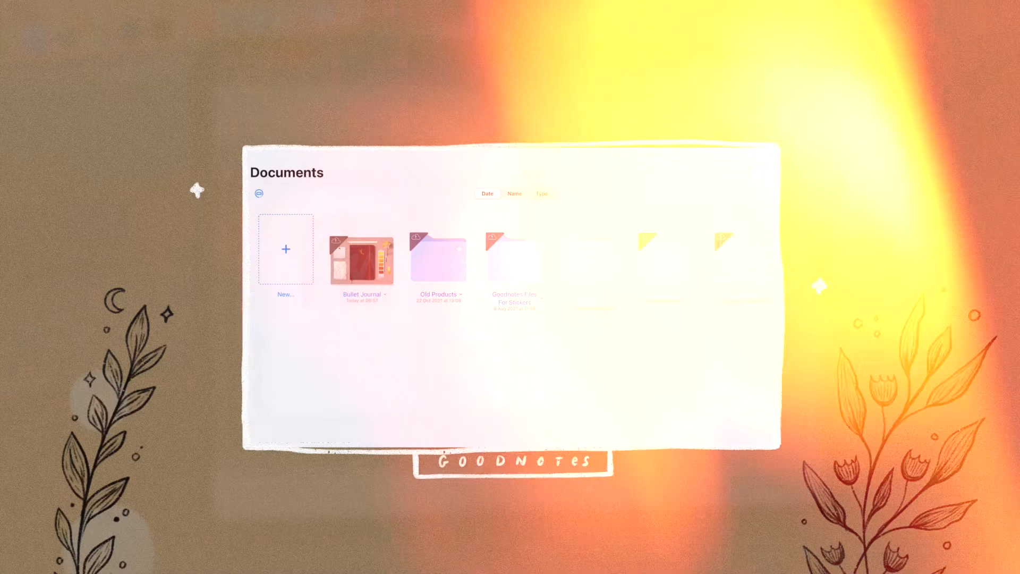
Begin a new notebook and review the available paper sizes
left_click(285, 249)
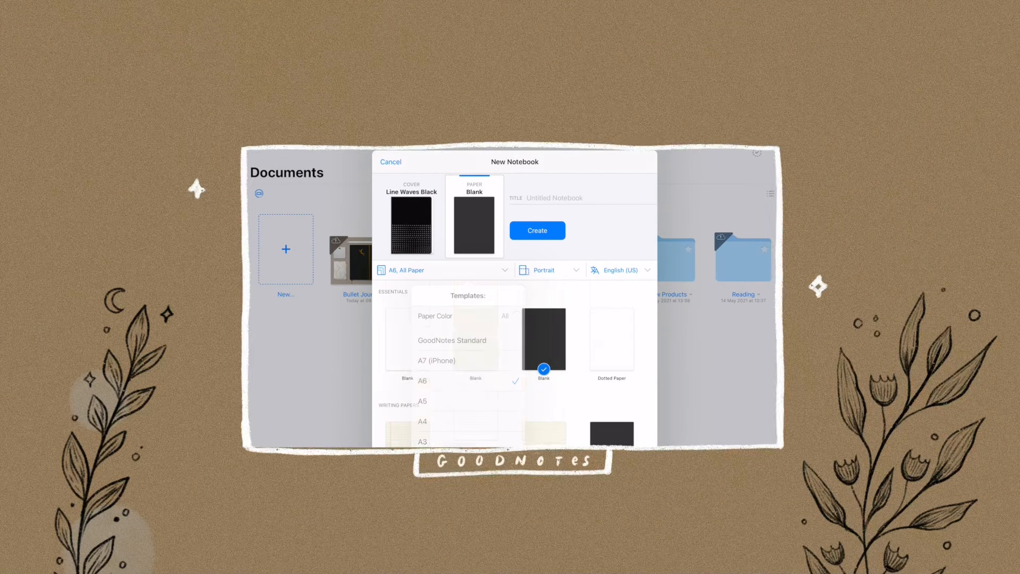
left_click(549, 270)
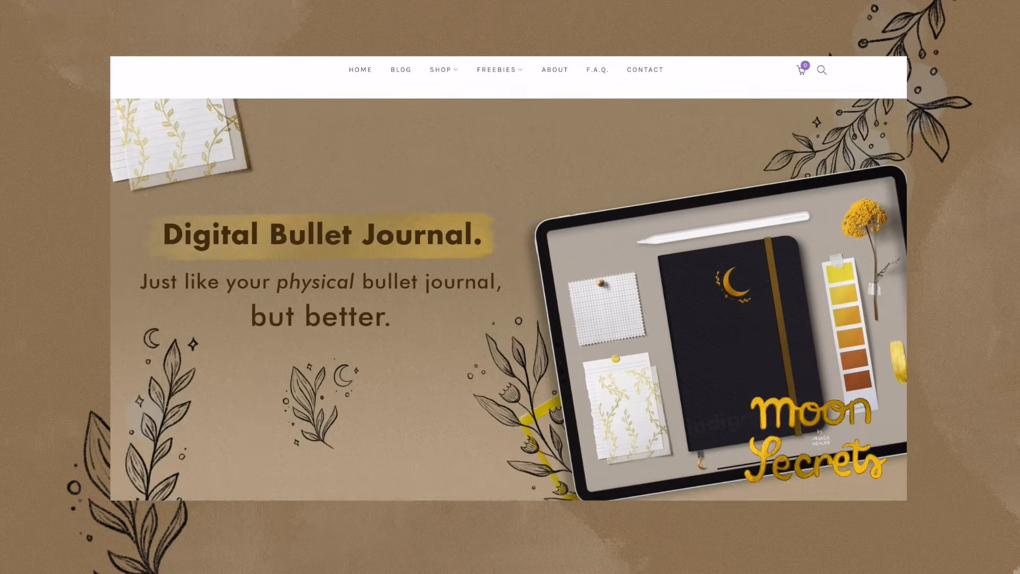
Scroll the Moon Secrets product page past the $22 price, Add to Cart and sticker bonus images
scroll("down", 3)
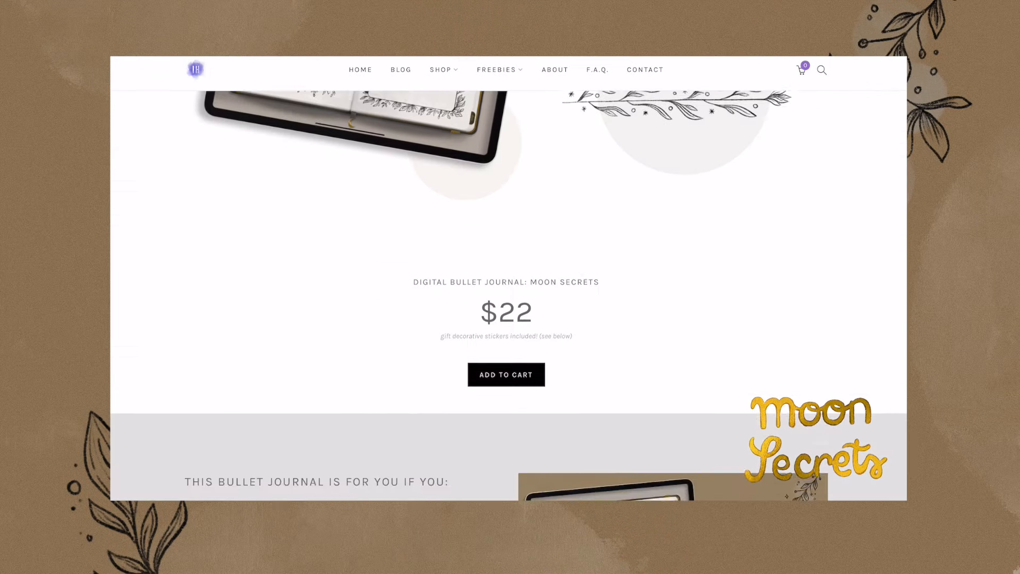
scroll("down", 3)
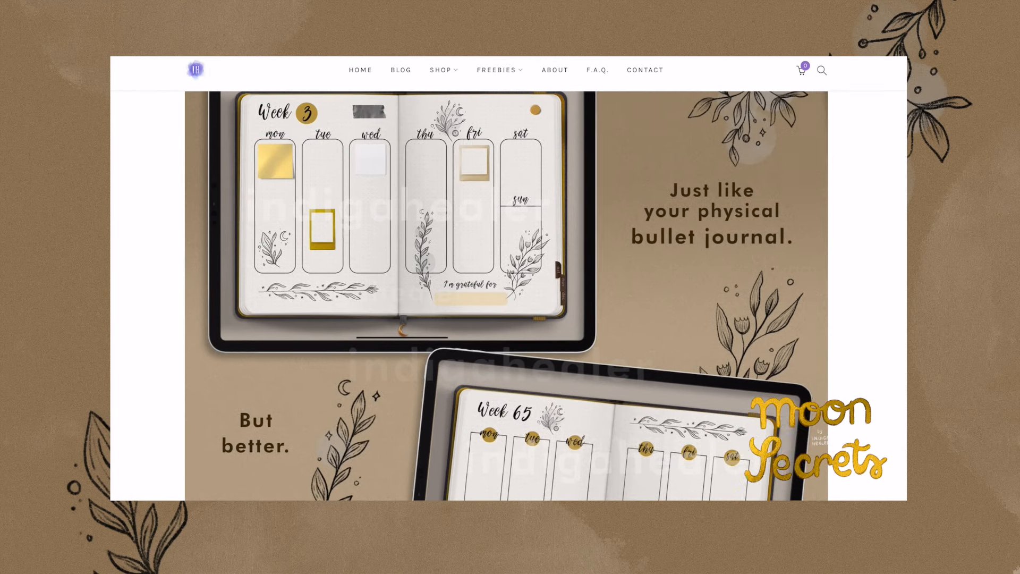
scroll("down", 3)
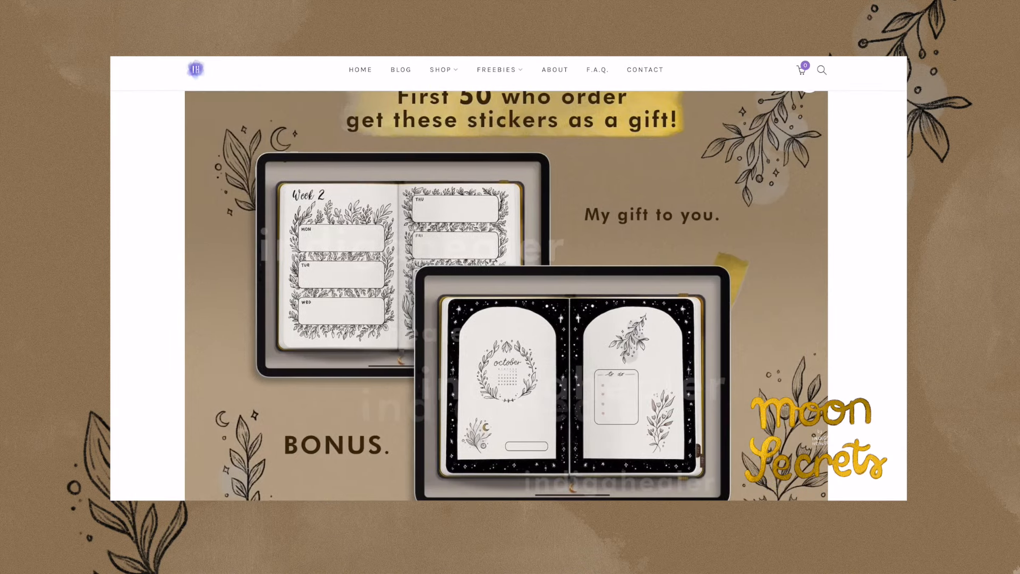
scroll("down", 3)
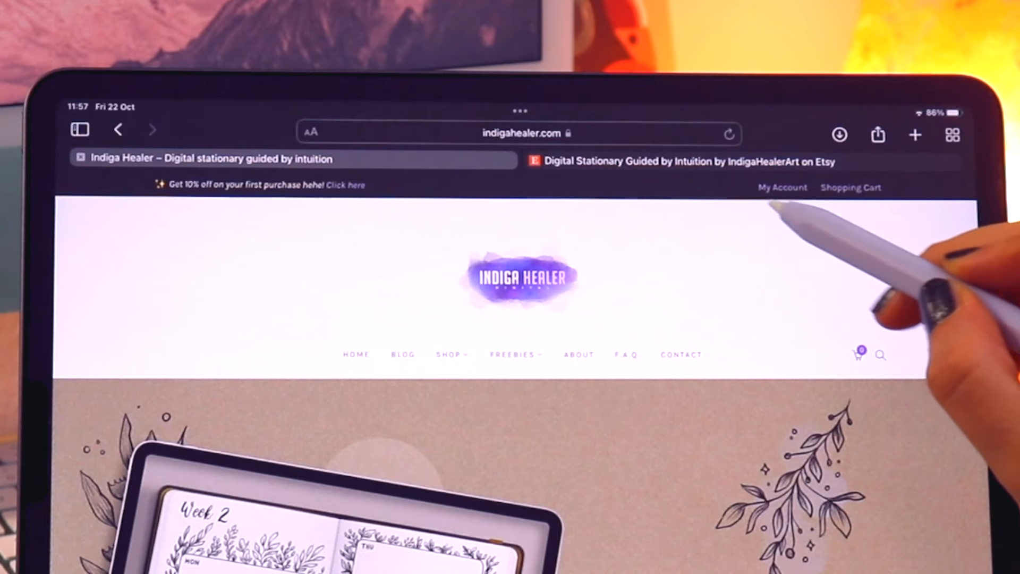
View the My Account dashboard, then move to the IndigaHealerArt Etsy shop tab
left_click(782, 188)
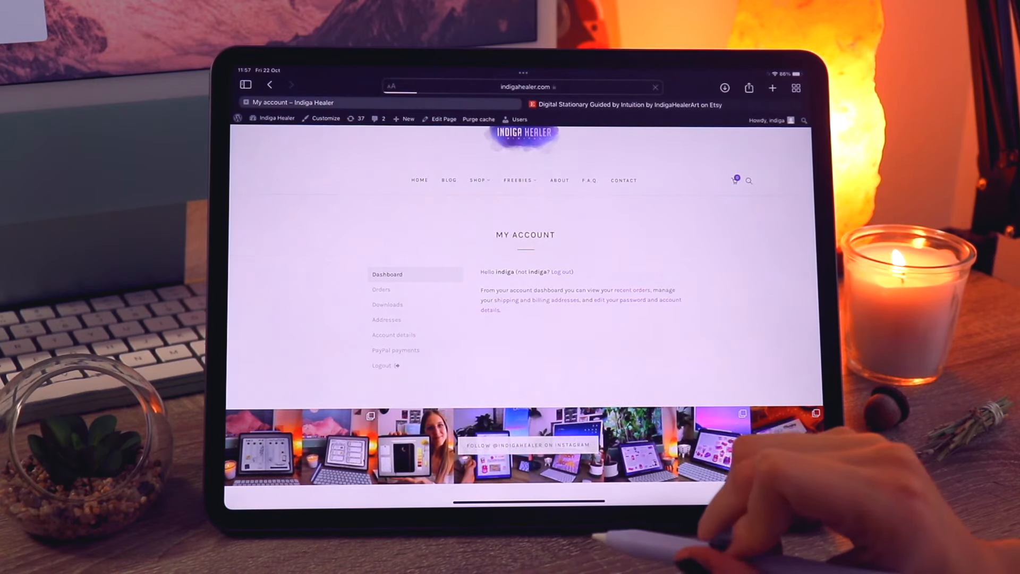
left_click(388, 305)
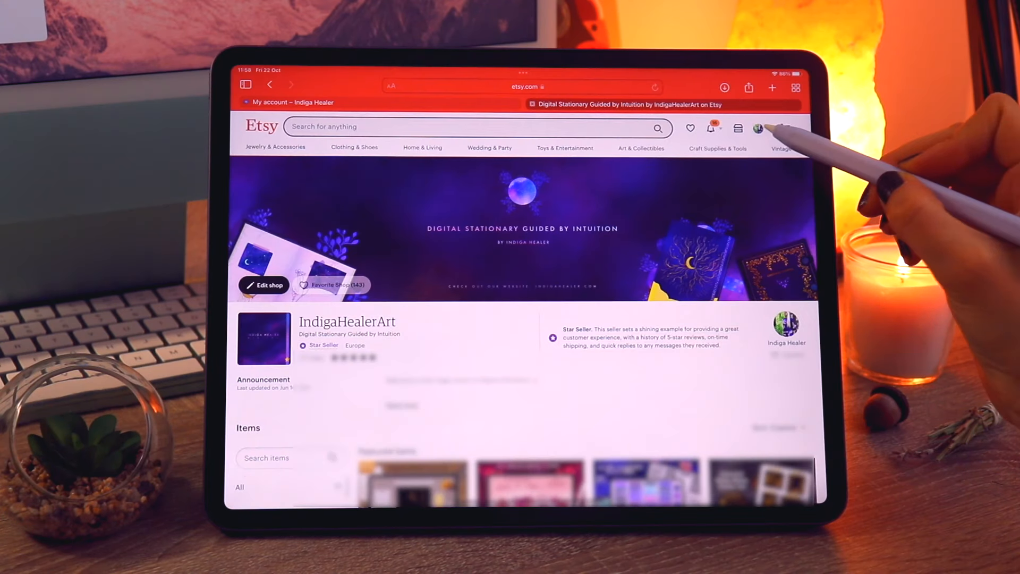
Bring up the Etsy account options from the profile avatar
left_click(757, 129)
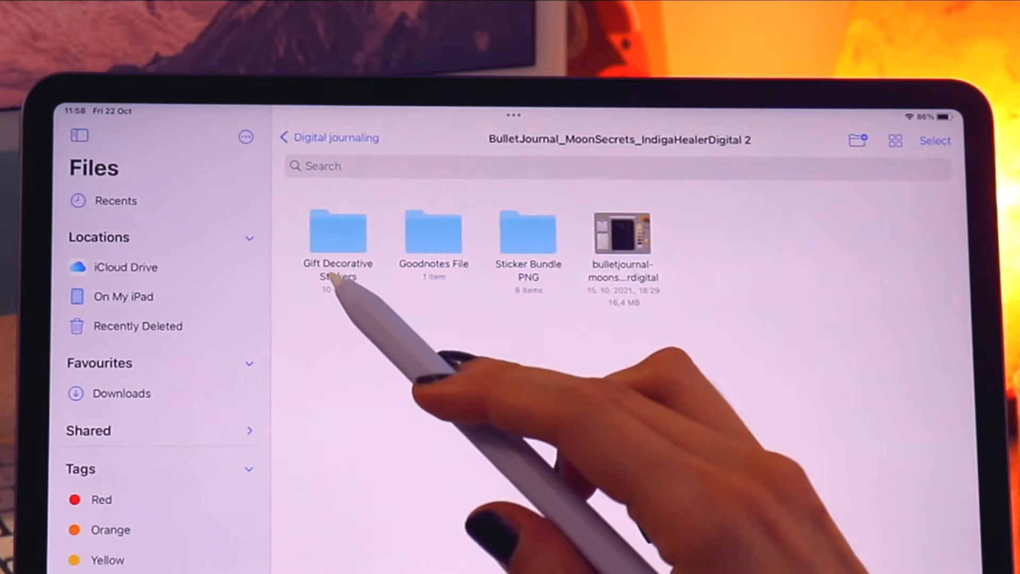
mouse_move(534, 300)
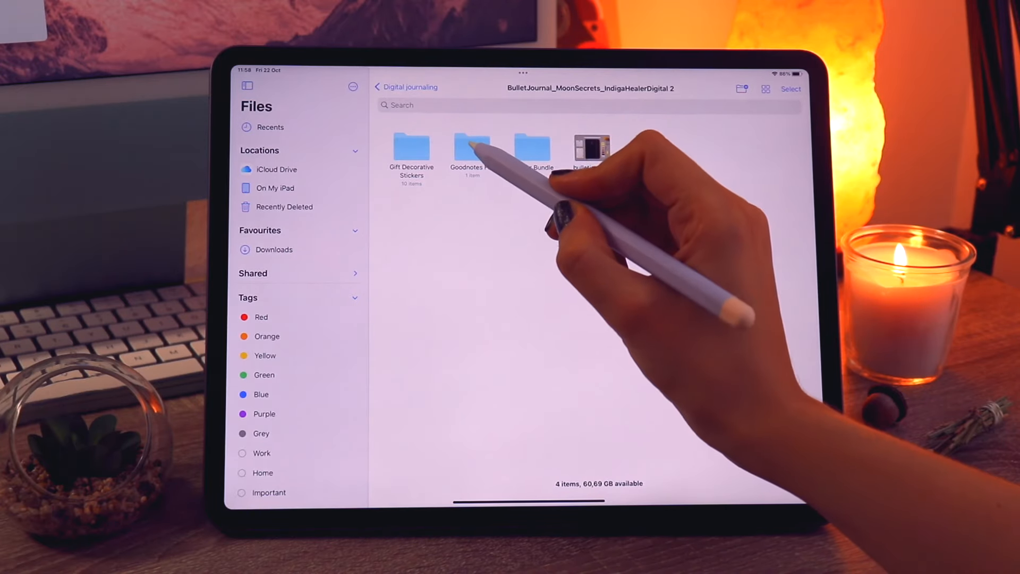
Preview the zipped journal from the Goodnotes File folder and share it to GoodNotes
double_click(472, 147)
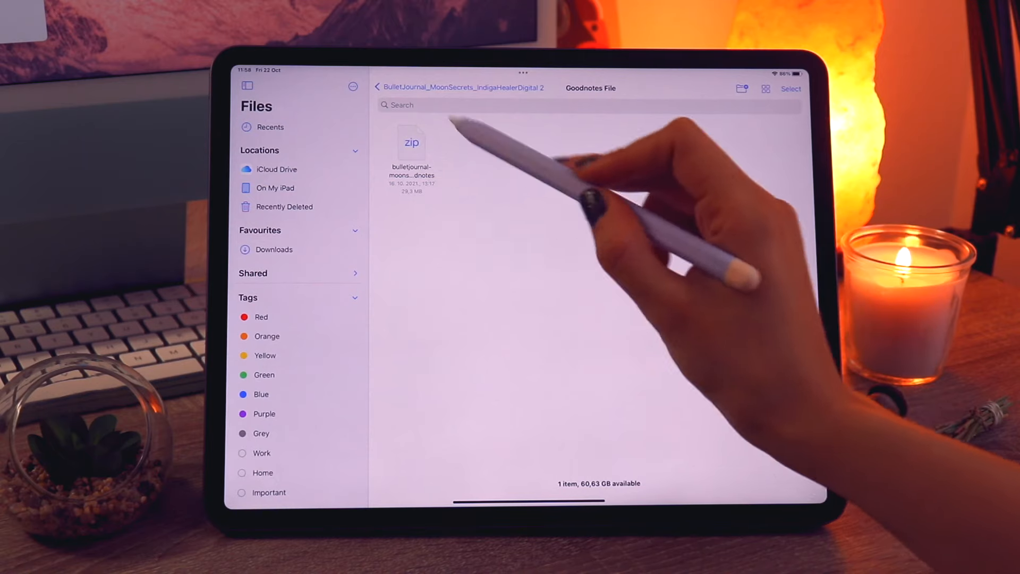
left_click(411, 143)
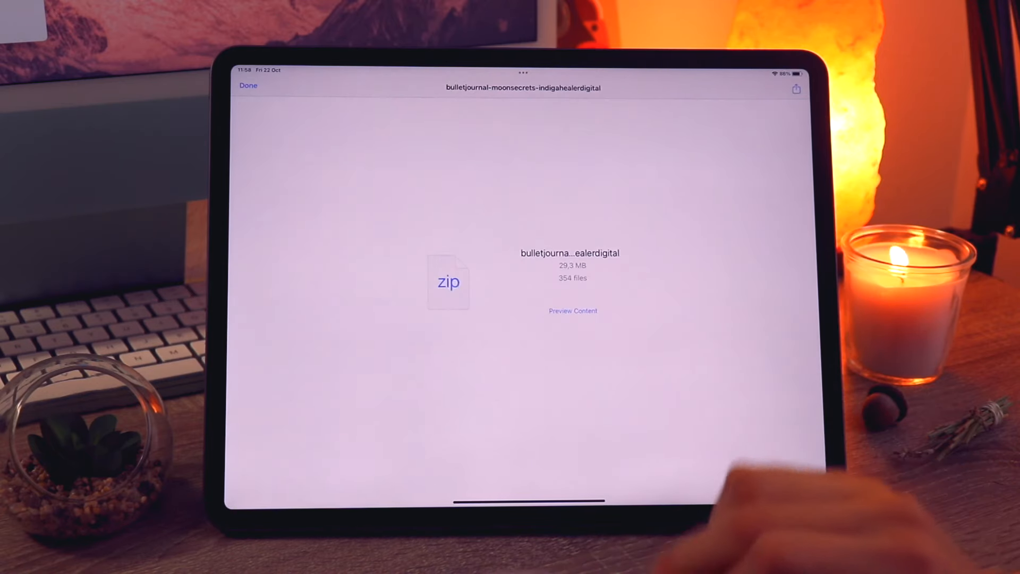
left_click(796, 88)
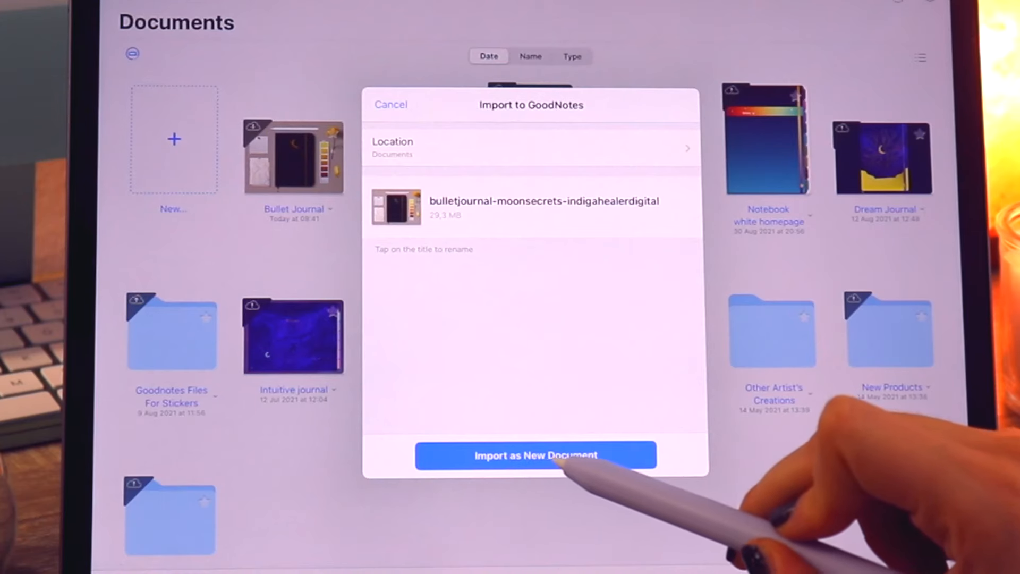
Import the Moon Secrets journal via Import as New Document
left_click(531, 455)
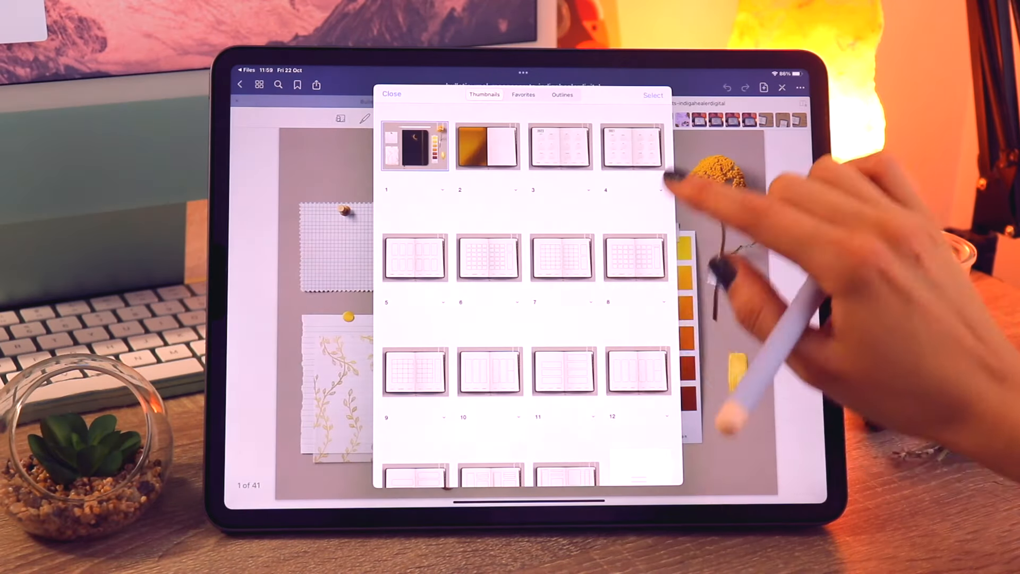
Leave the journal thumbnails and return to the Documents library
scroll("down", 3)
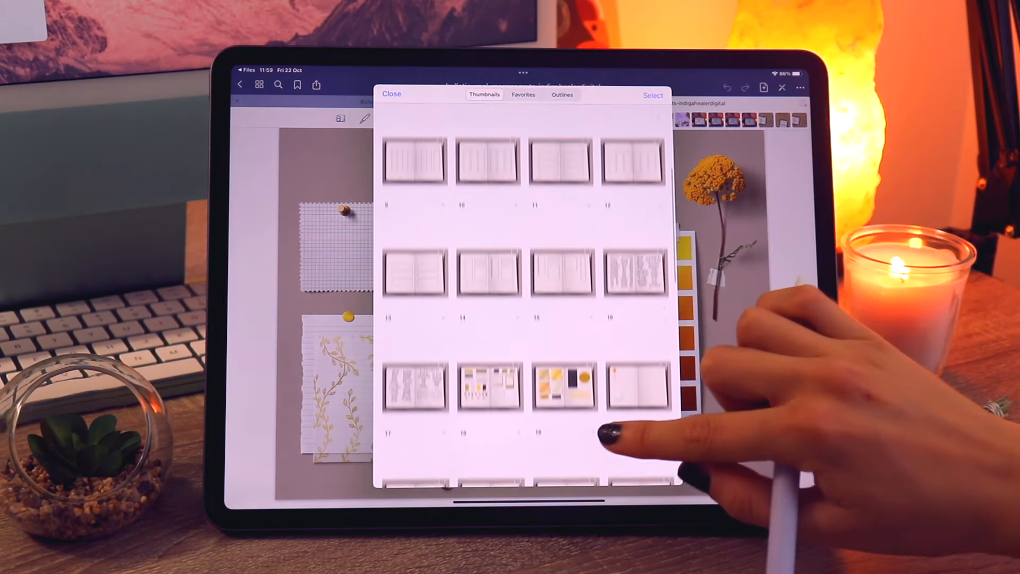
scroll("down", 3)
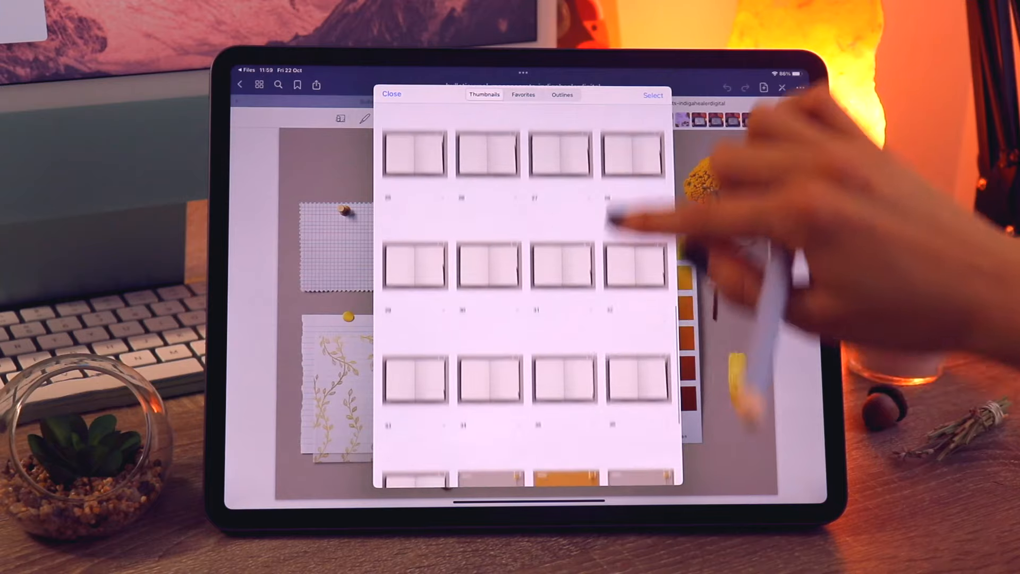
left_click(391, 93)
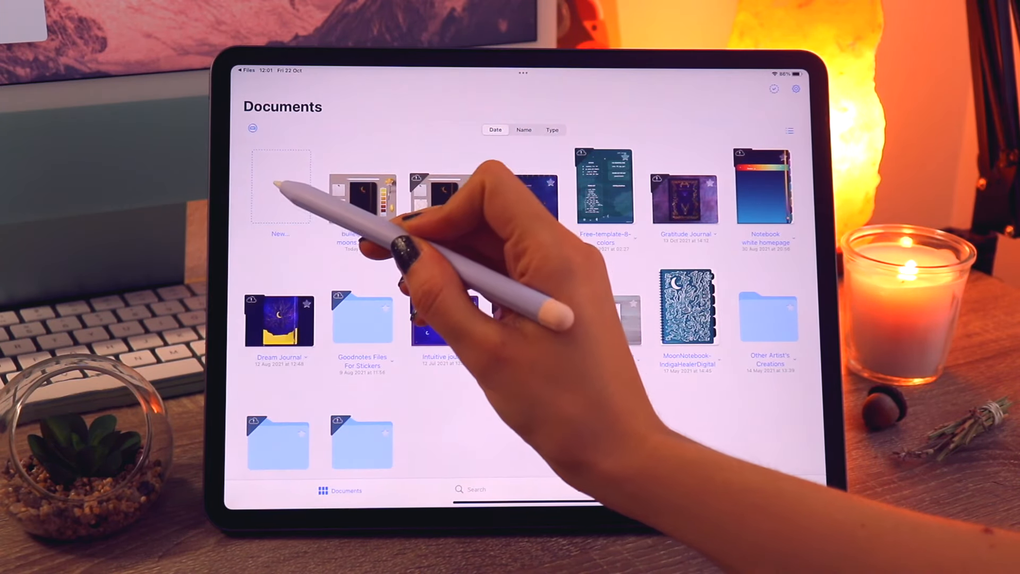
Import the bulletjournal file from the BulletJournal_MoonSecrets folder and view its 41 pages
left_click(281, 187)
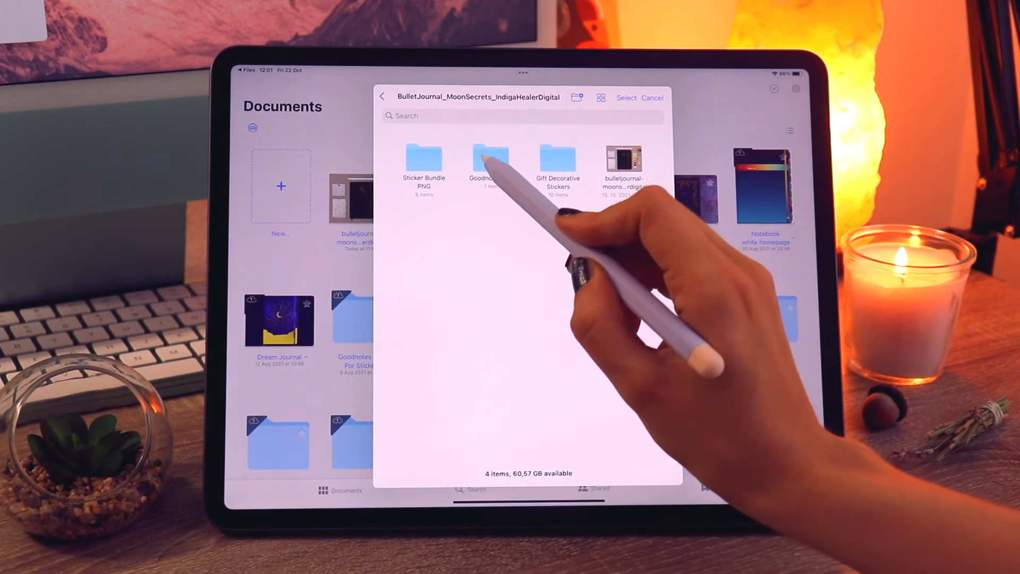
left_click(491, 162)
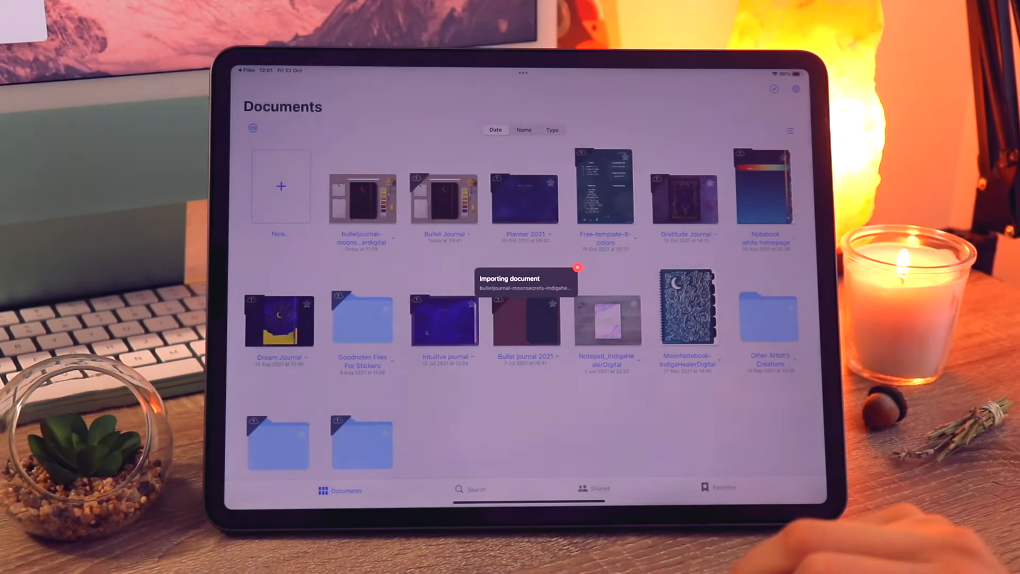
left_click(577, 268)
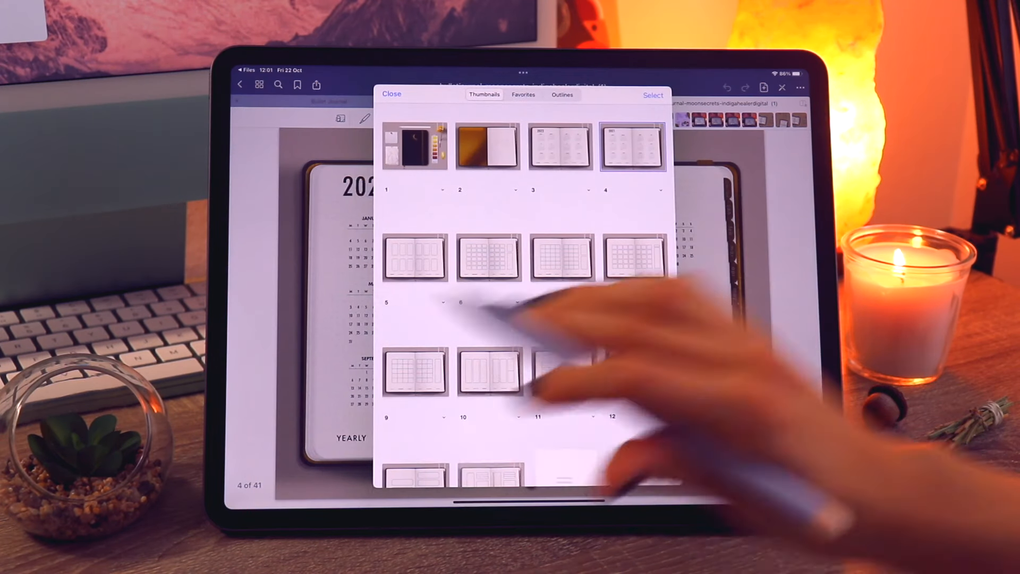
Scroll the thumbnails toward the spread with the orange flower sticker
scroll("down", 3)
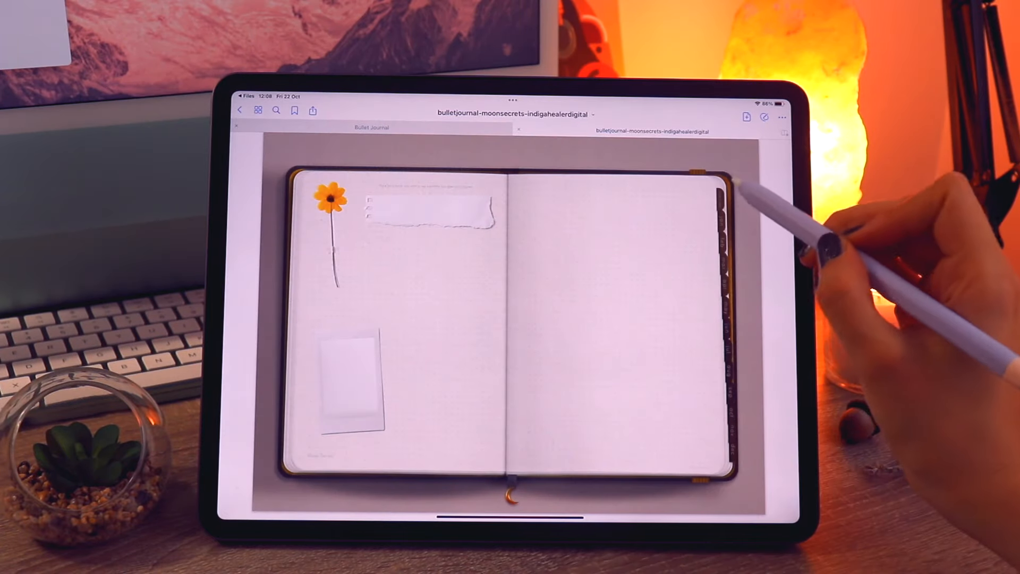
mouse_move(651, 325)
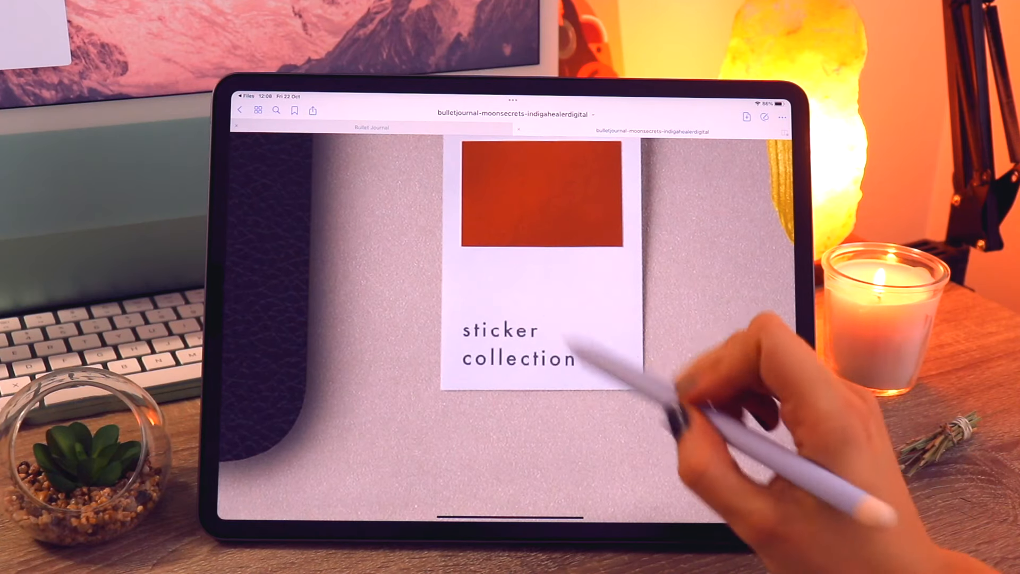
mouse_move(554, 338)
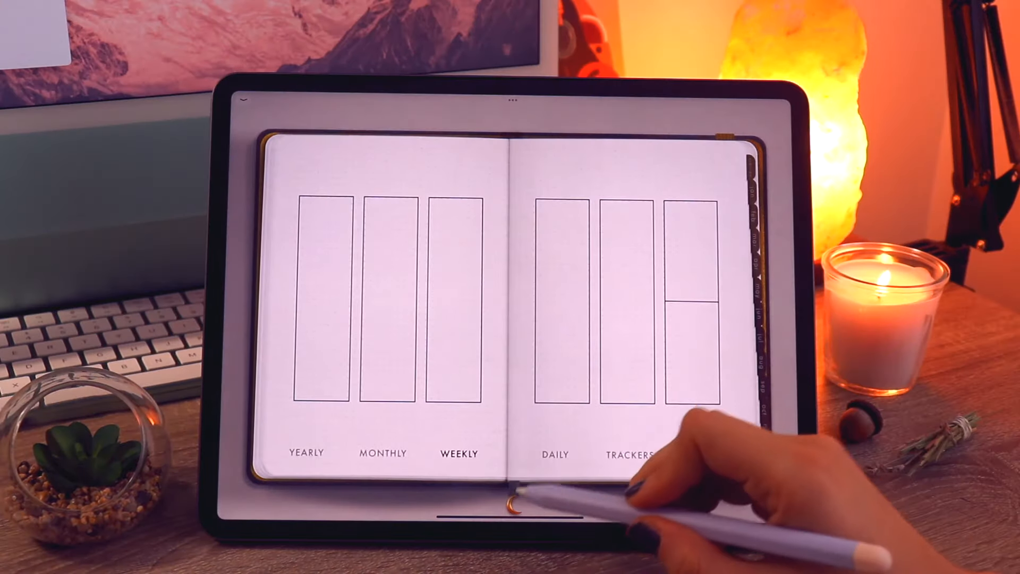
Browse the Other, index and Daily section spreads before reaching the grid note page
left_click(305, 453)
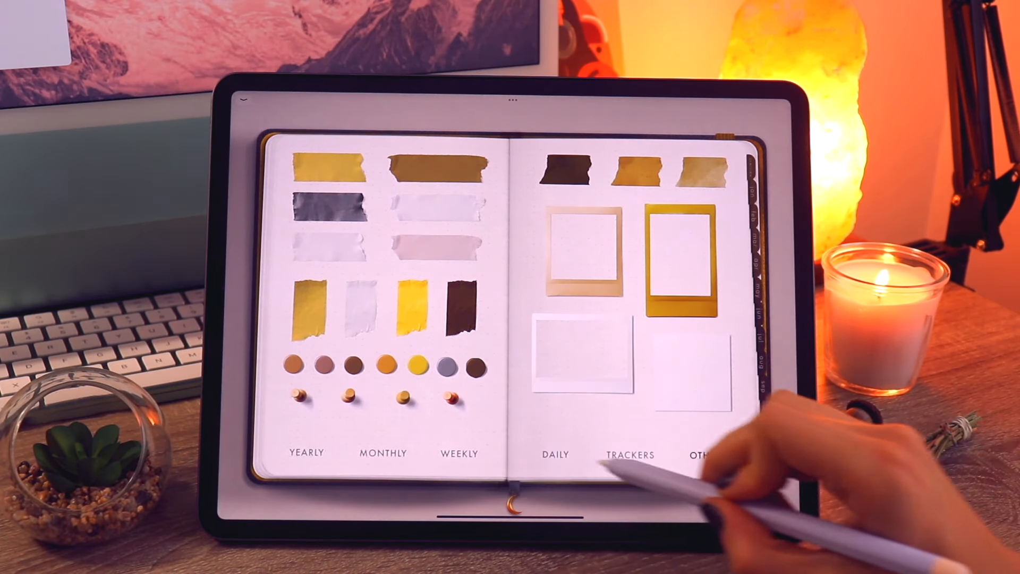
left_click(459, 454)
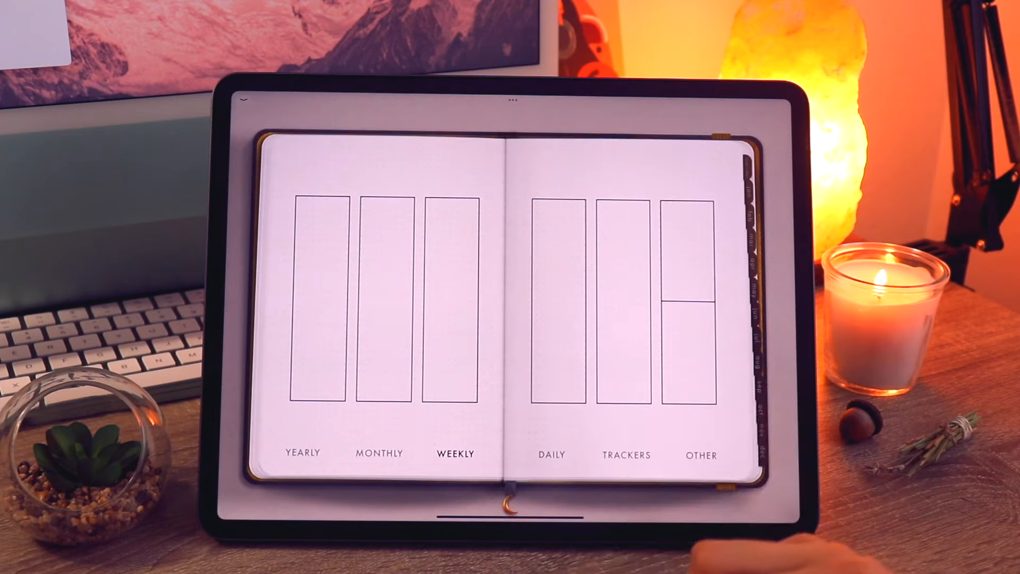
left_click(554, 454)
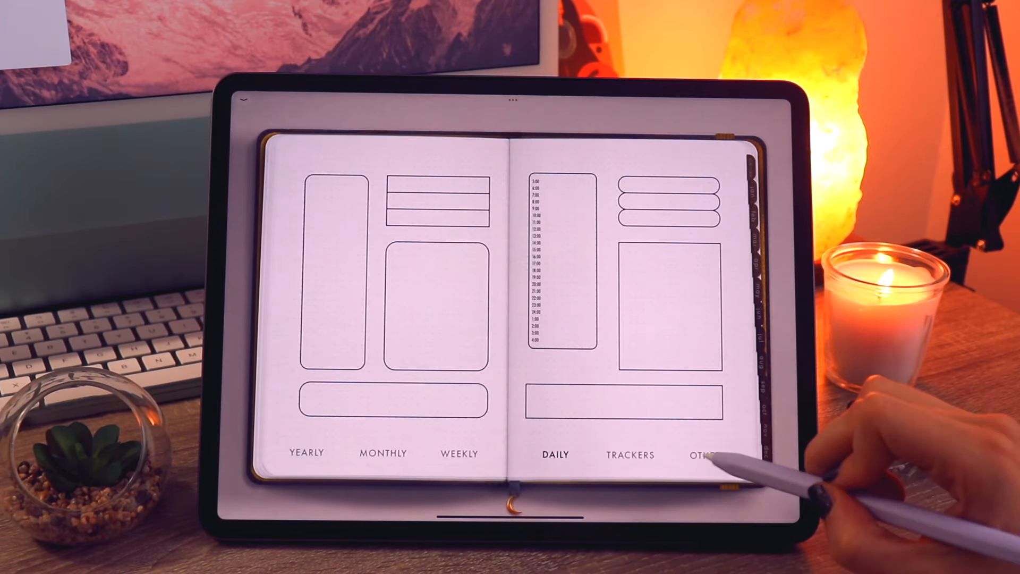
left_click(305, 454)
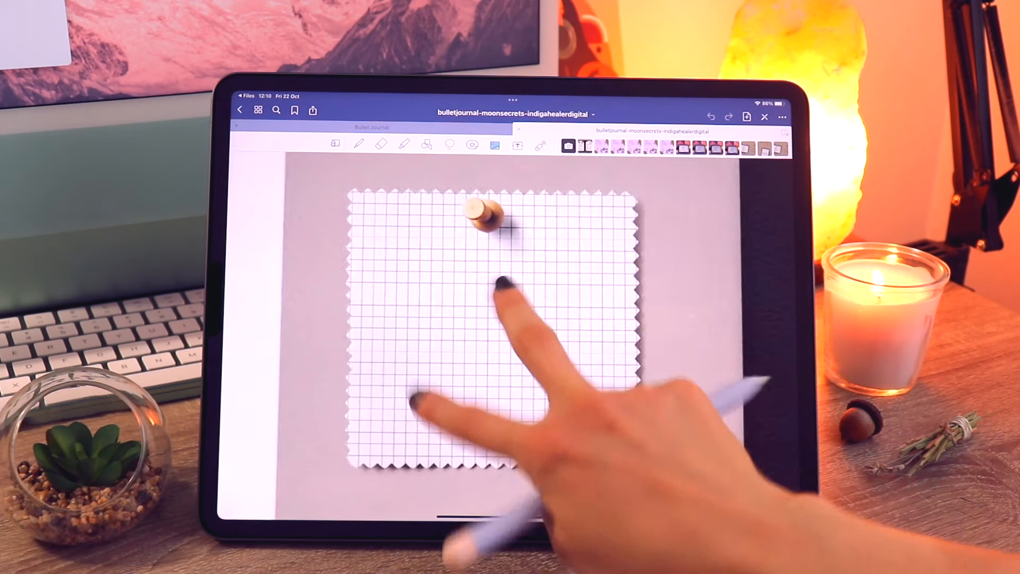
Handwrite the first letters of the quote on the grid-paper note with the pen
left_click(359, 144)
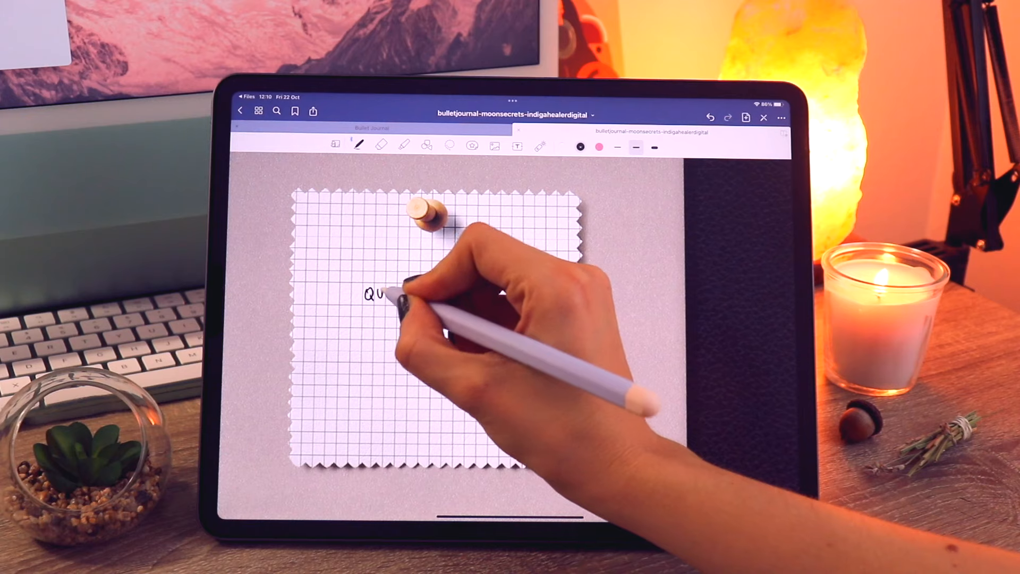
left_click_drag(384, 294, 436, 294)
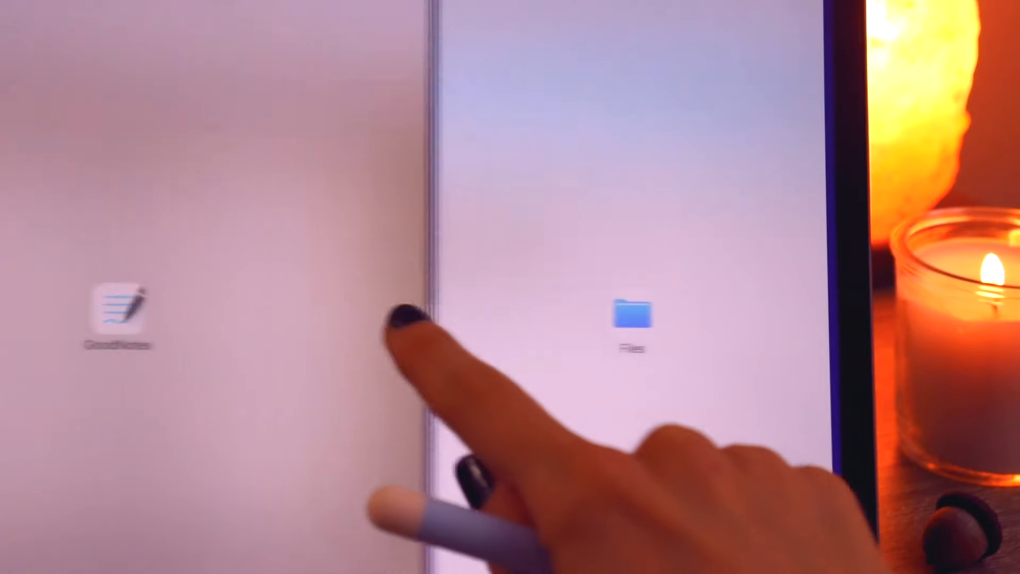
Place Files beside the journal and browse into the Gift Decorative Stickers folder
left_click(632, 317)
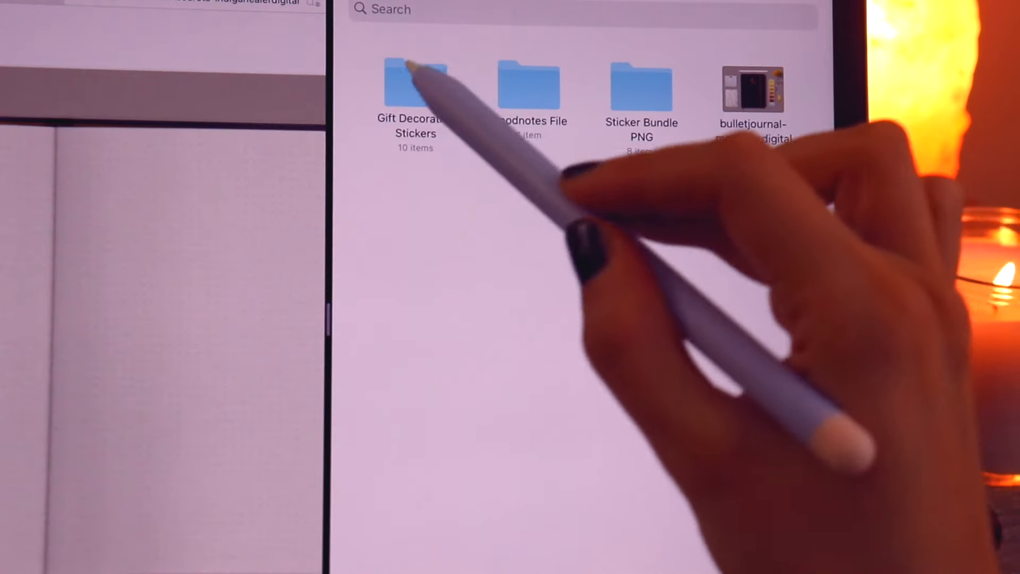
double_click(415, 88)
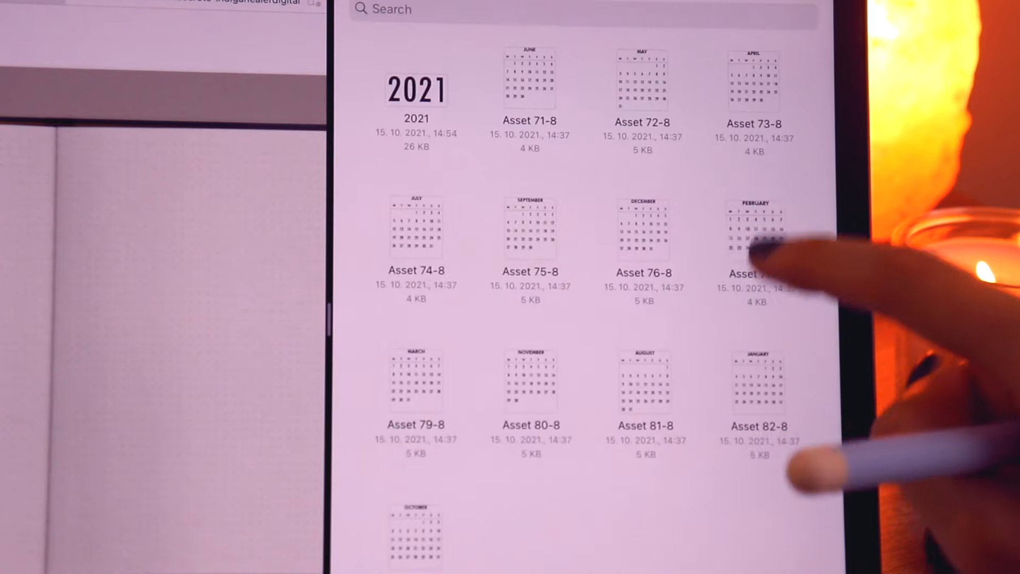
scroll("down", 3)
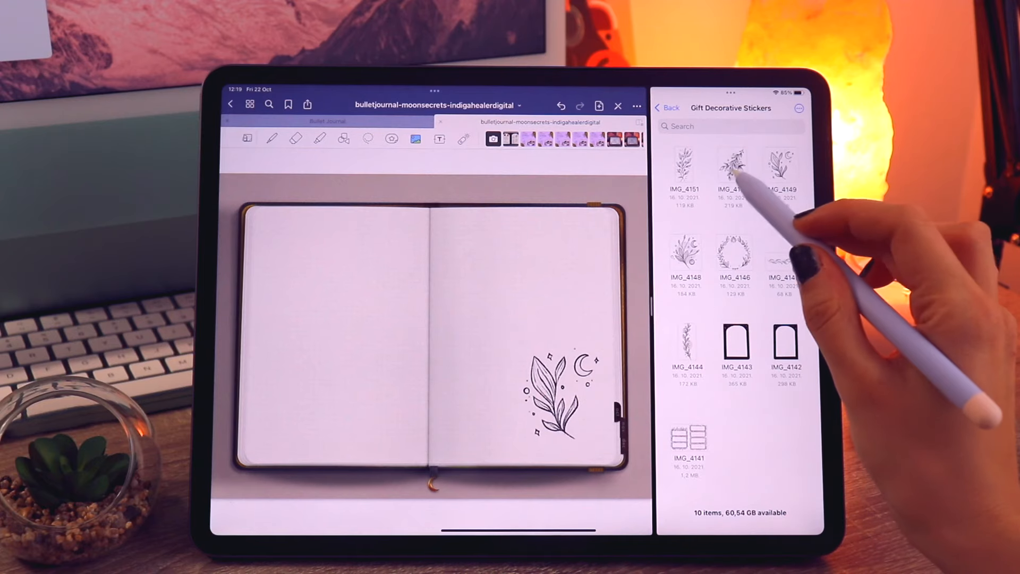
Drag the leaf sprig sticker from Files onto the journal's right page
left_click_drag(734, 166, 546, 286)
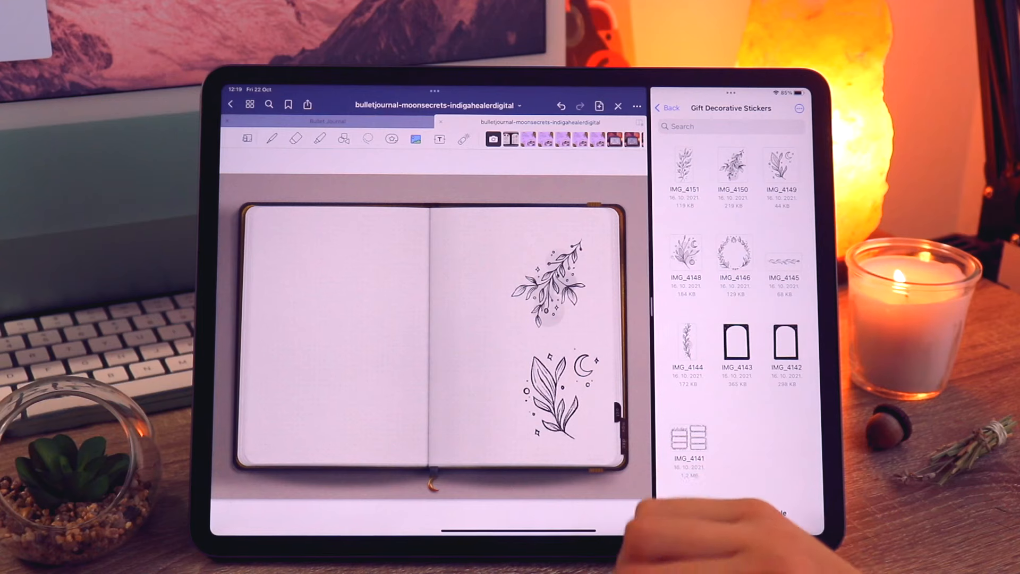
left_click(636, 105)
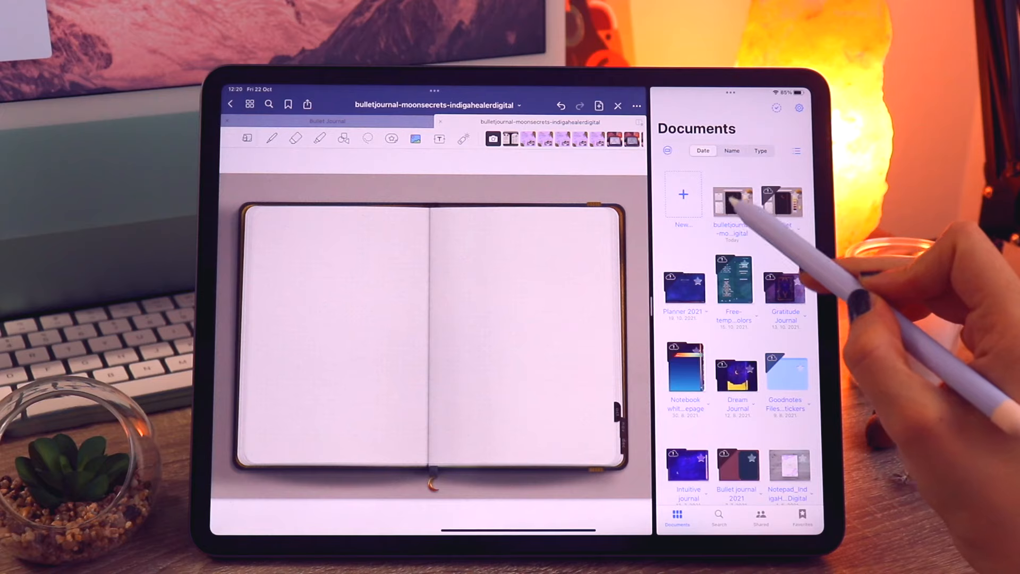
Open the Moon Secrets bulletjournal notebook in a second GoodNotes window
left_click(731, 197)
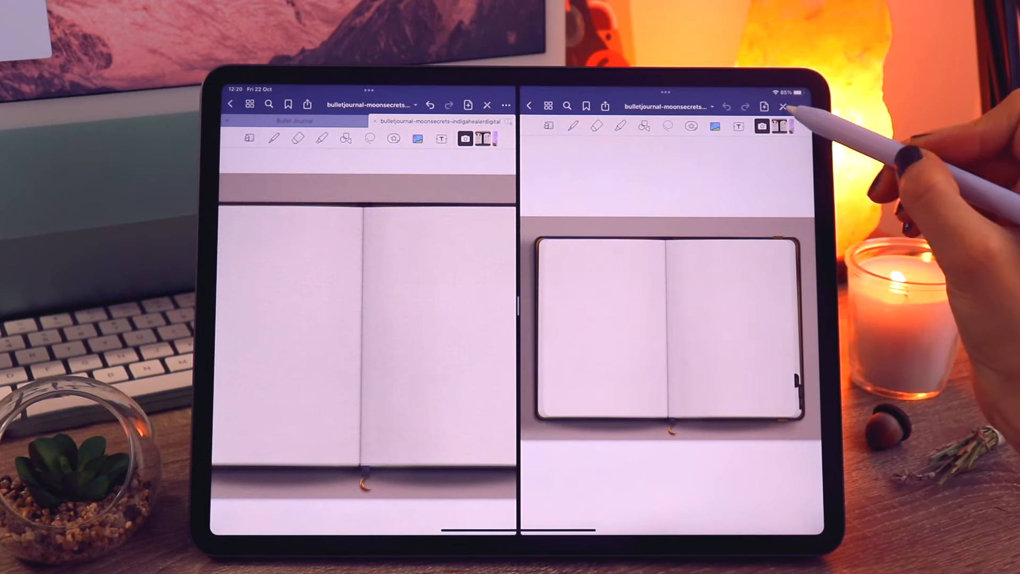
left_click(784, 106)
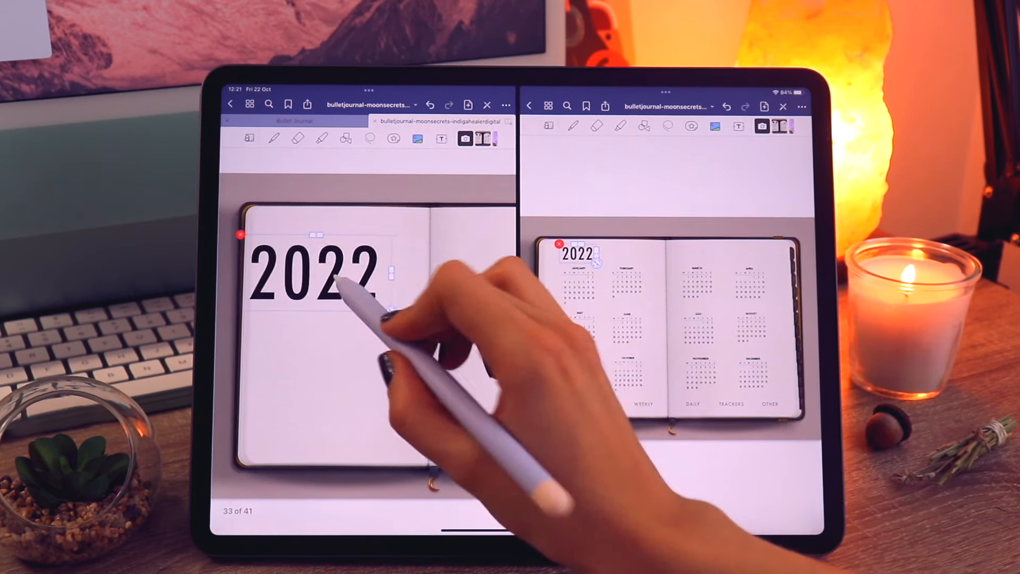
Position the 2022 heading on the left page and copy a washi tape sticker in
left_click_drag(318, 273, 316, 238)
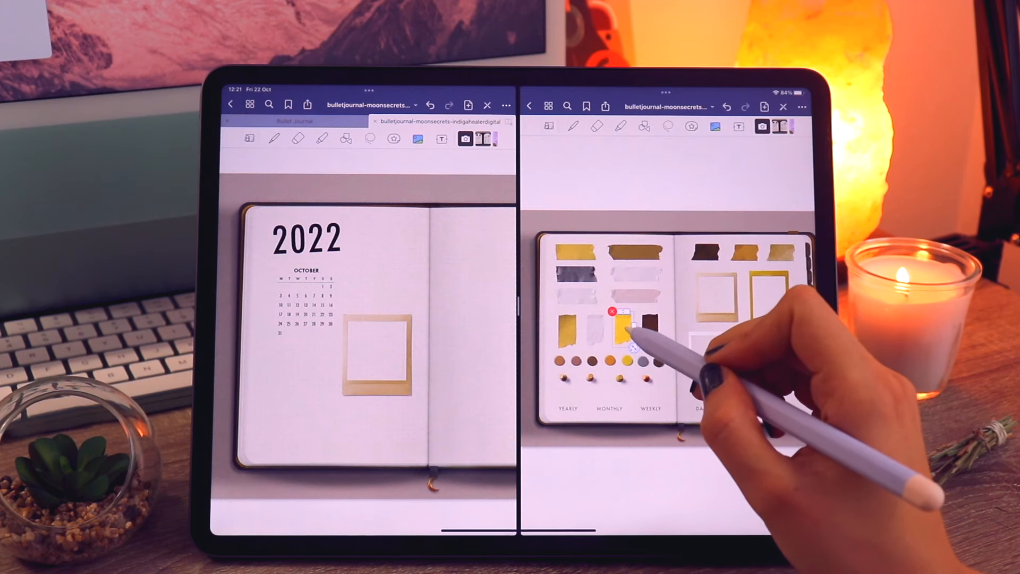
left_click_drag(626, 332, 296, 404)
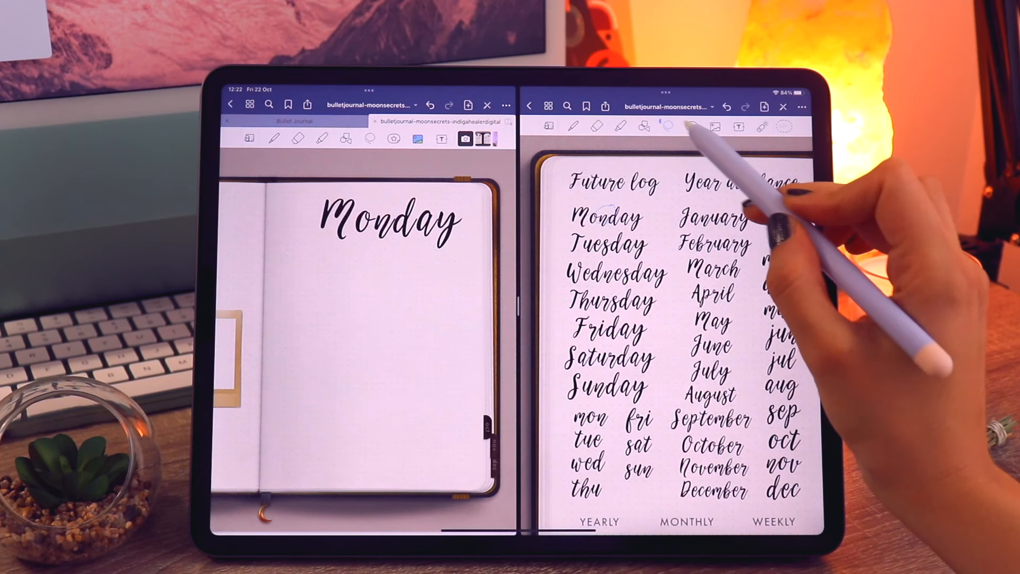
Enable Images in the Lasso Tool settings so the lasso picks up pictures
left_click(667, 126)
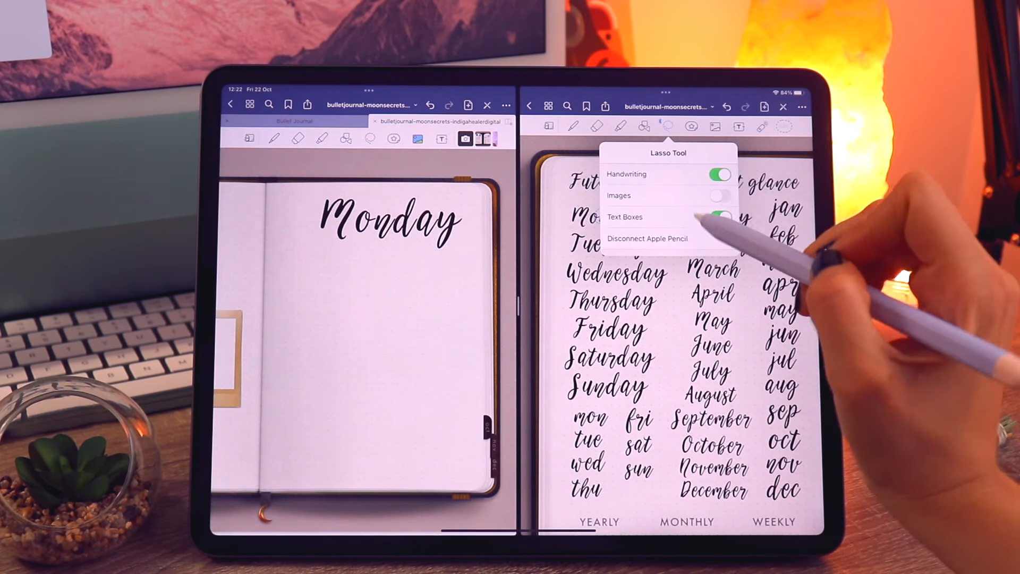
left_click(720, 195)
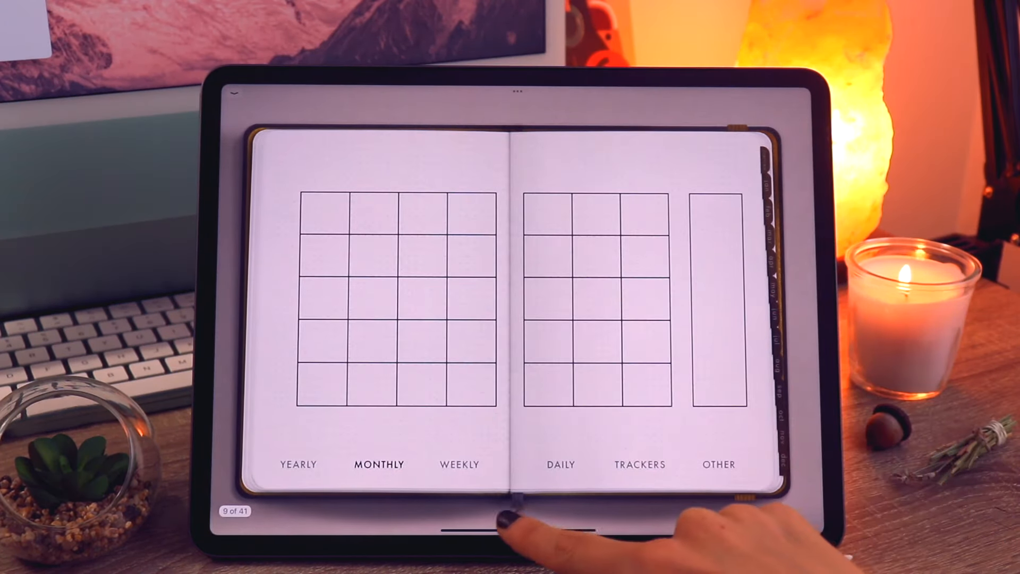
Flip through the sticker book's Yearly, Monthly and Other tabs
left_click(459, 465)
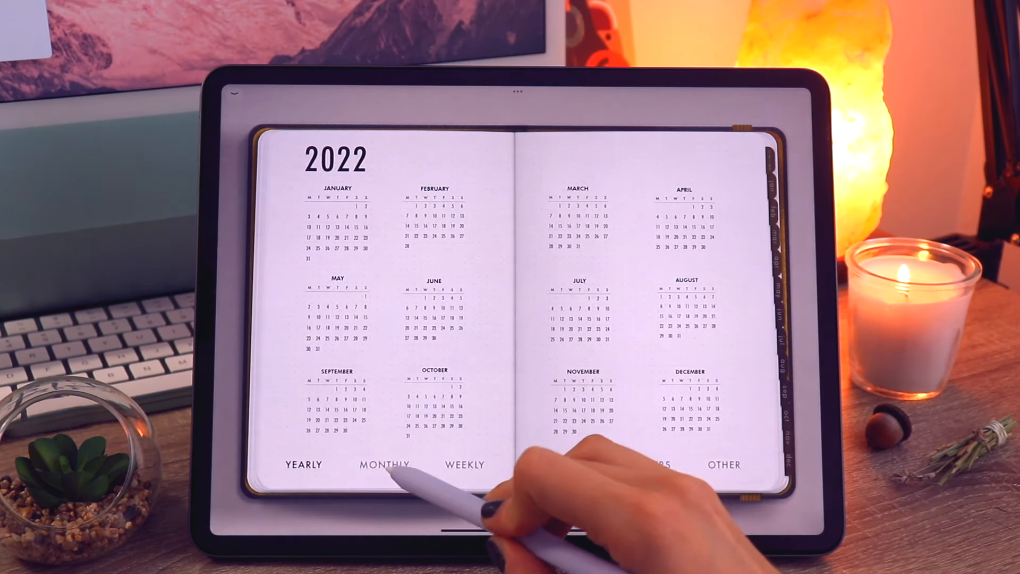
left_click(464, 465)
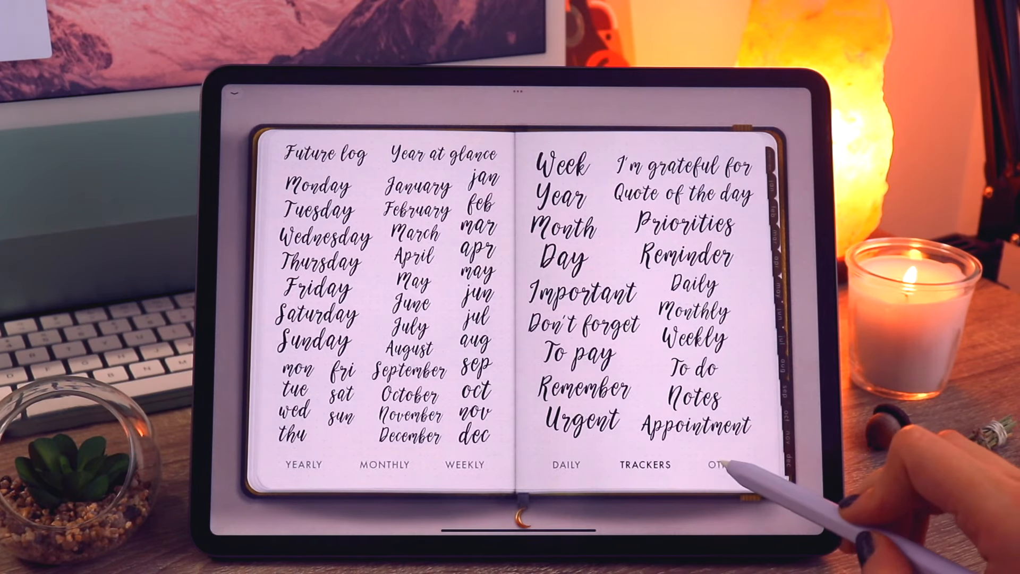
left_click(299, 464)
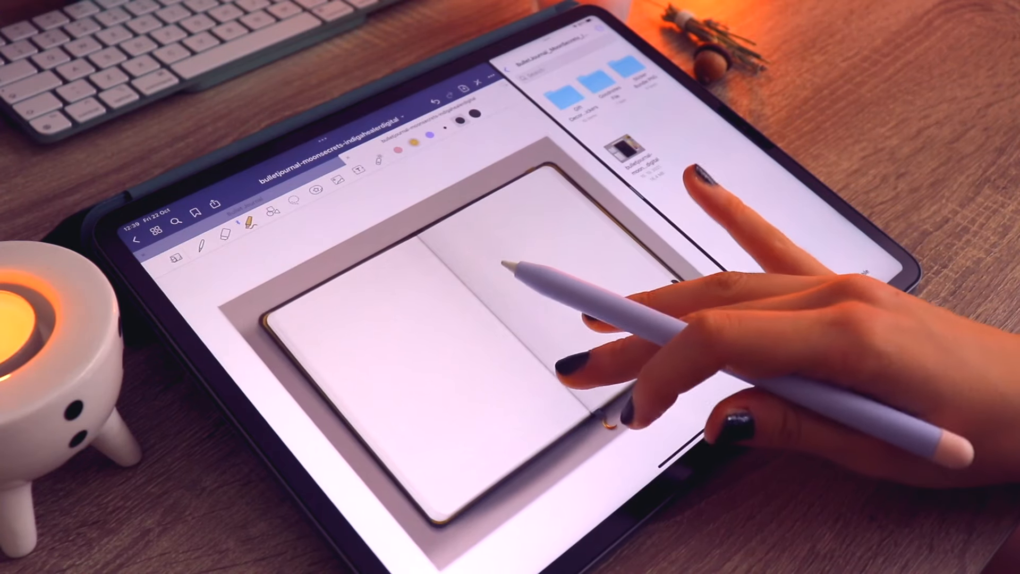
Open the Gift Decorative Stickers folder in Files beside the blank spread
left_click(612, 88)
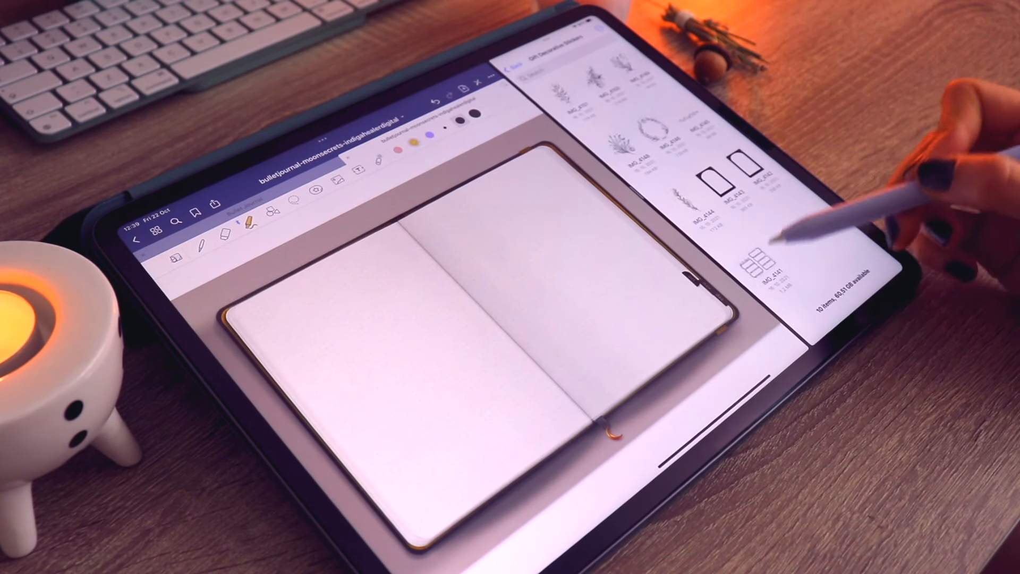
mouse_move(650, 312)
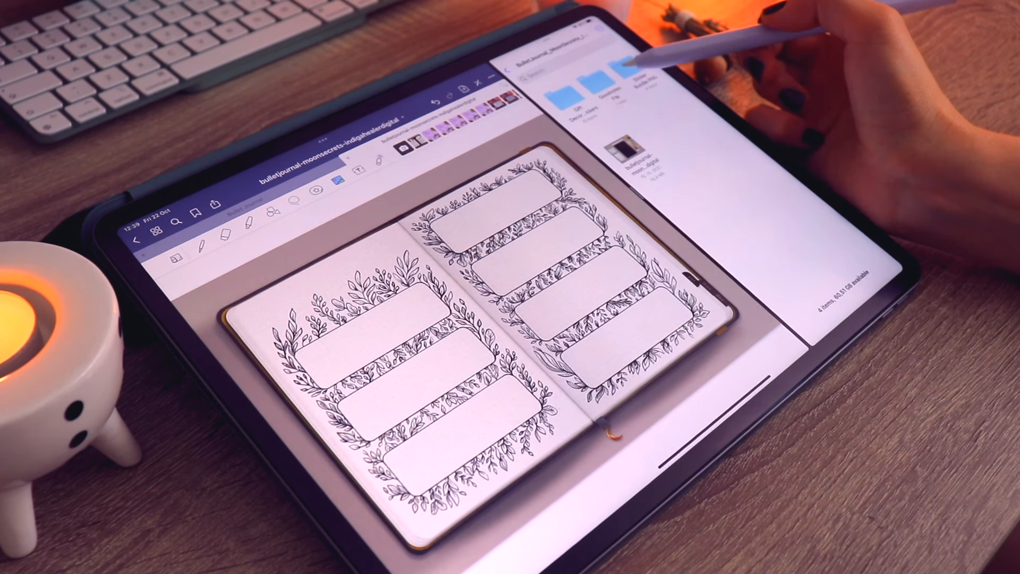
left_click(621, 72)
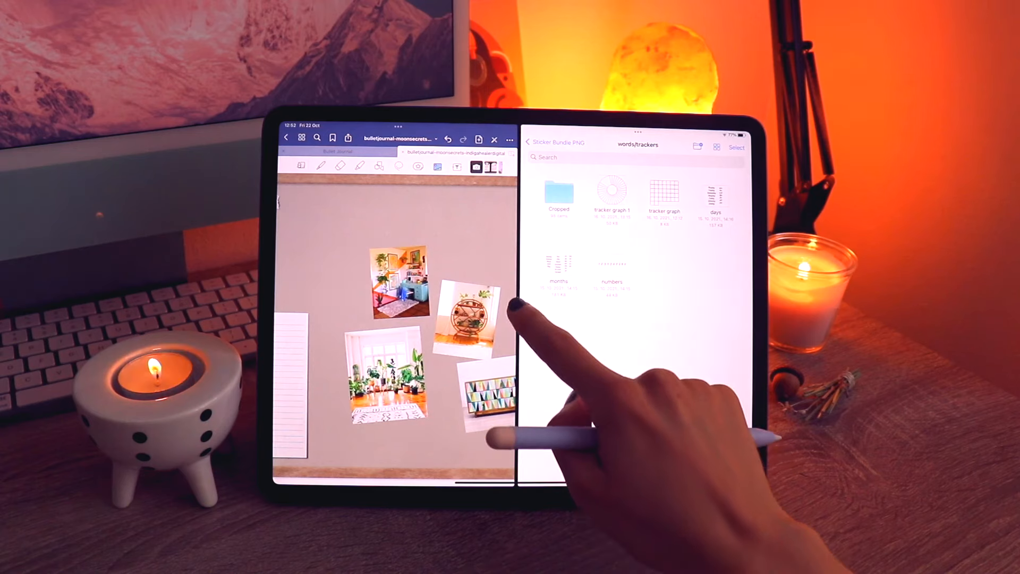
Go back from words/trackers to the Sticker Bundle PNG folder in Files
left_click(534, 142)
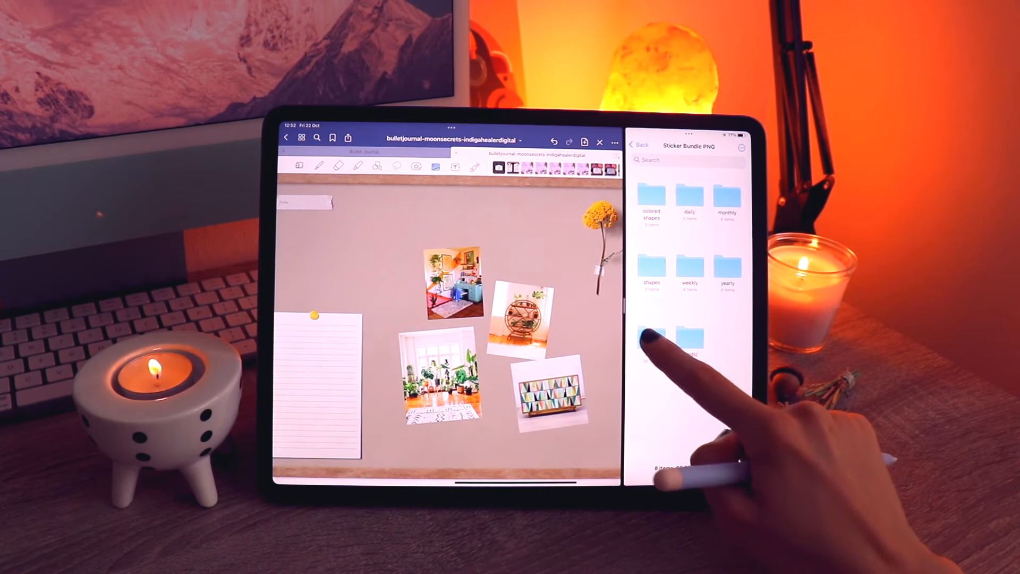